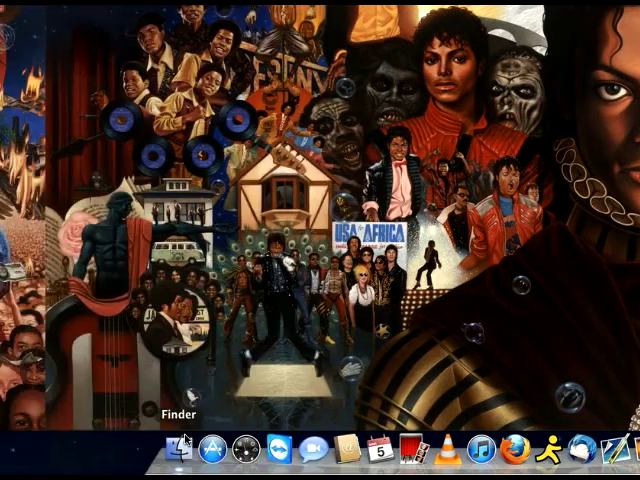
Open a Finder window and search for 'DiV' to find the DivX folder
left_click(184, 447)
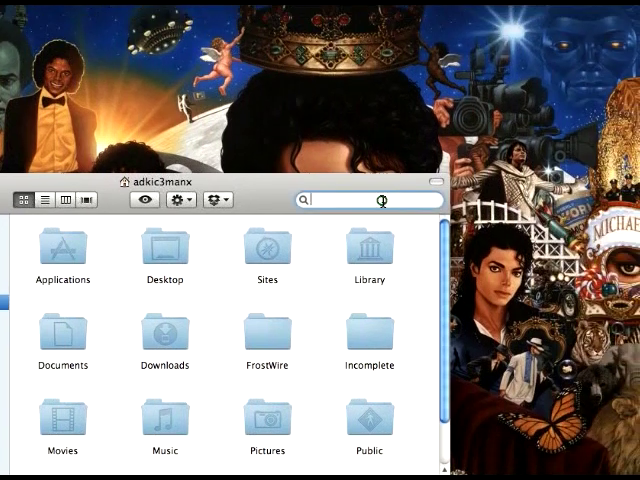
type("DiV")
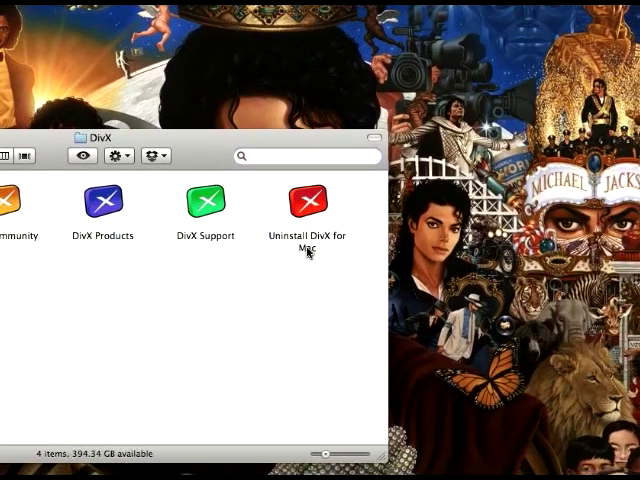
Run Uninstall DivX for Mac with administrator authorisation and acknowledge the success message
double_click(311, 204)
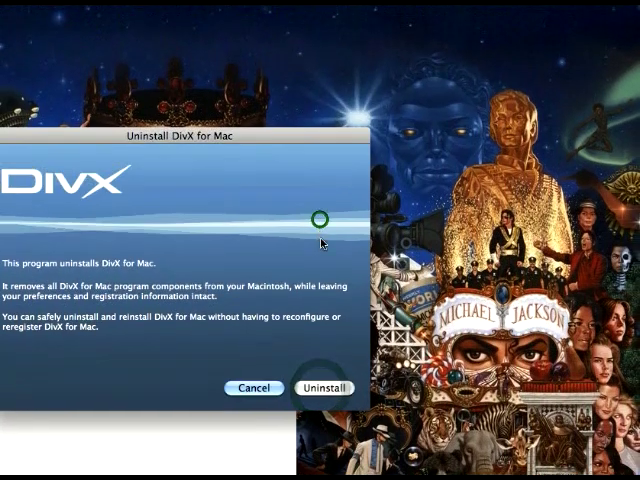
left_click(322, 389)
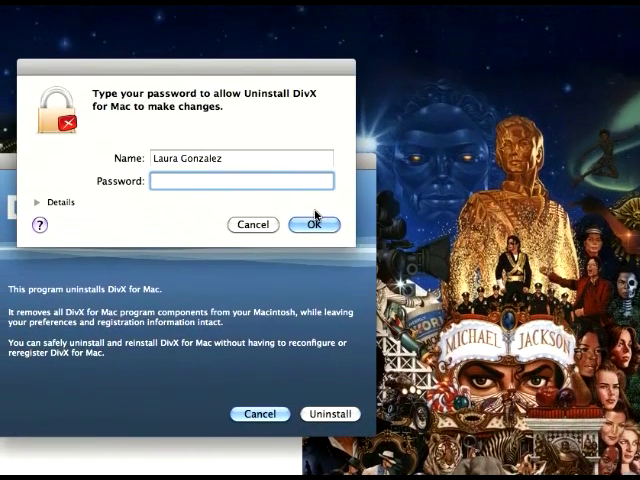
left_click(314, 224)
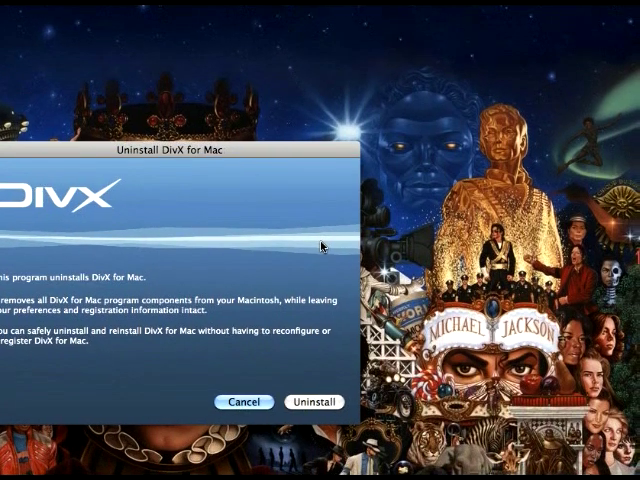
left_click(318, 402)
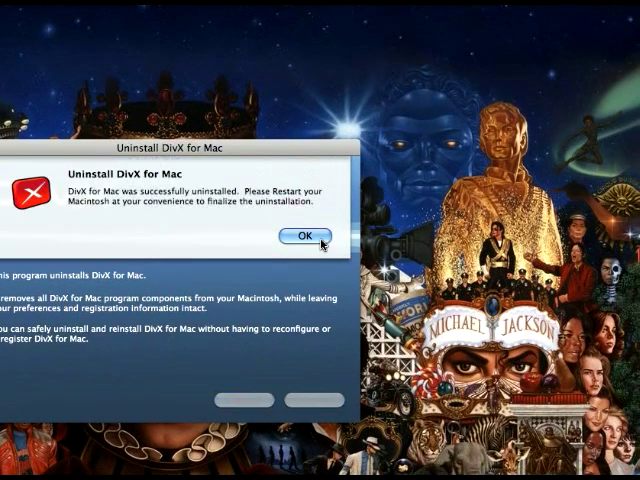
left_click(307, 234)
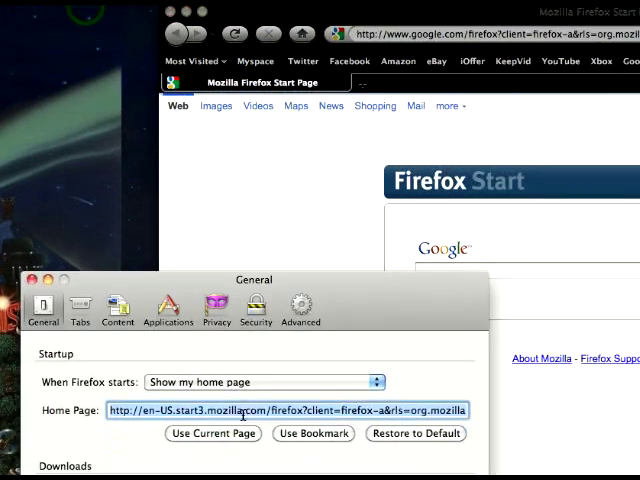
In Firefox's Add-ons manager, start uninstalling the DivX Plus Web Player and DivX HiQ extensions
left_click(332, 317)
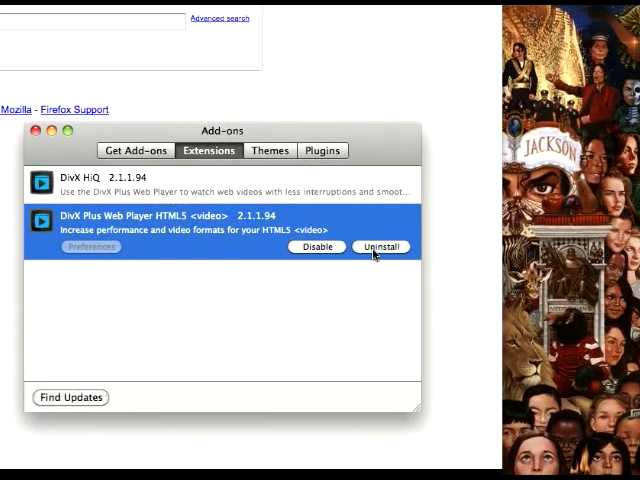
left_click(380, 247)
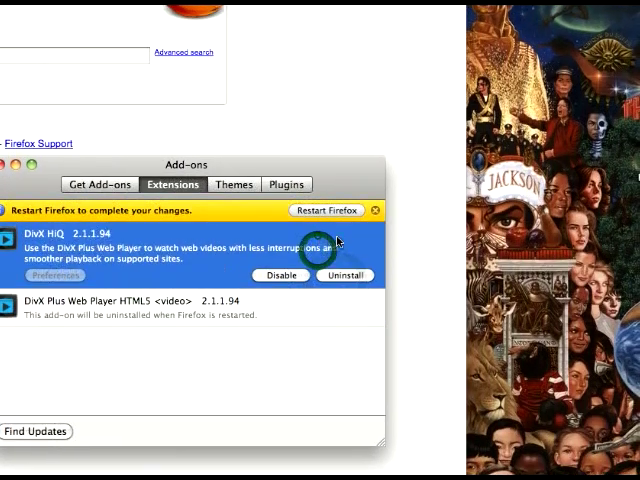
left_click(344, 275)
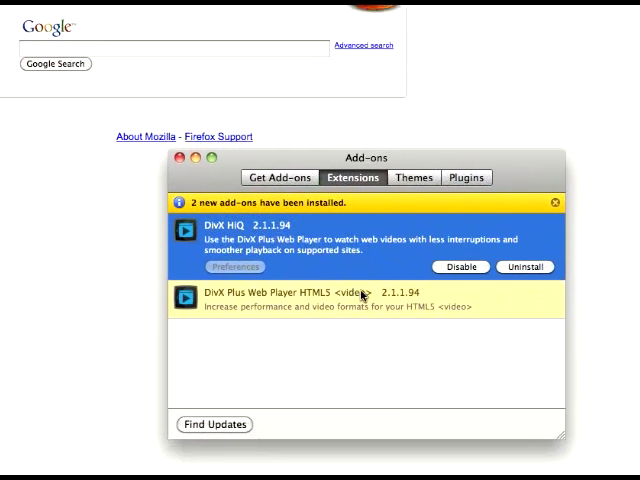
left_click(523, 266)
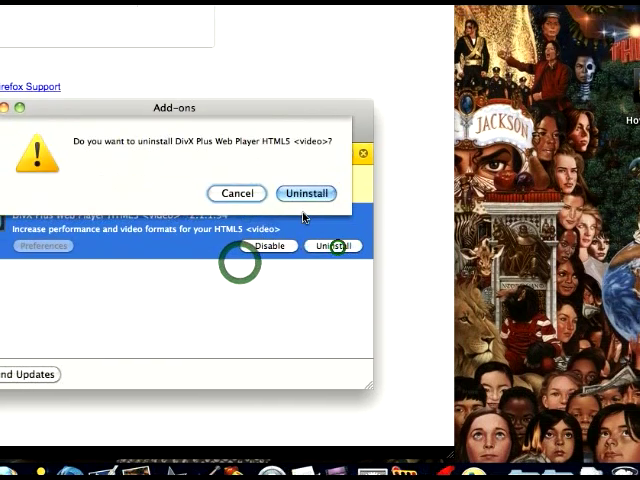
Confirm removal of DivX Plus Web Player HTML5
left_click(306, 193)
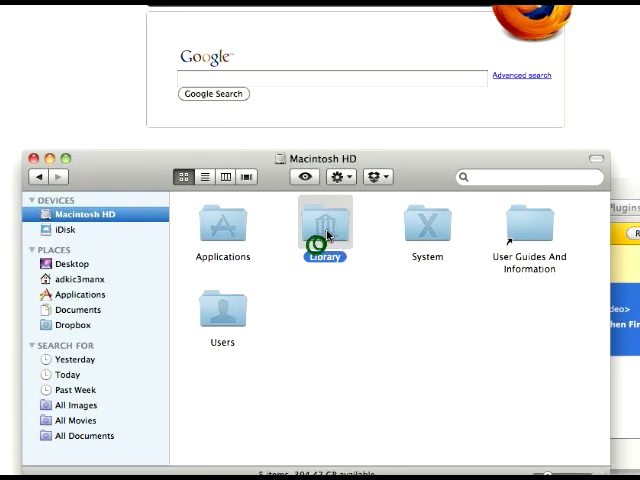
Browse to Macintosh HD > Library > Application Support > Mozilla > Extensions
double_click(323, 222)
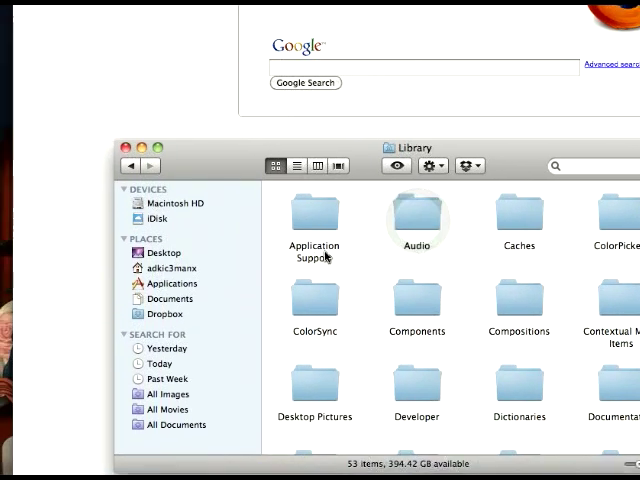
double_click(314, 215)
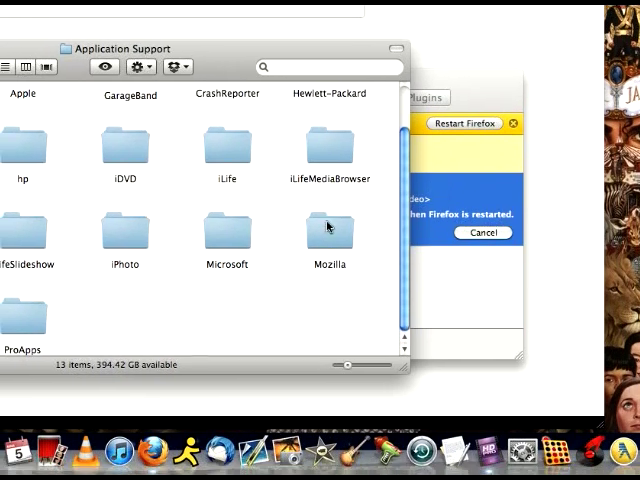
left_click(328, 230)
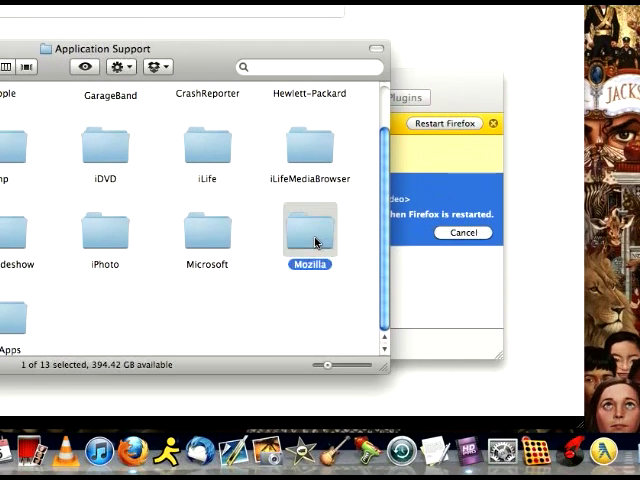
double_click(309, 228)
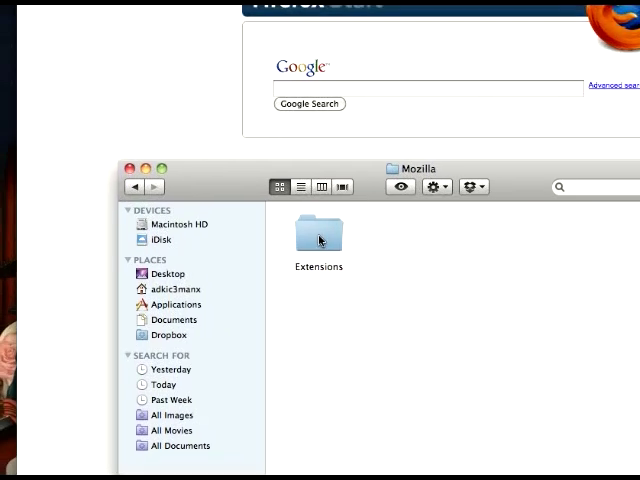
double_click(318, 238)
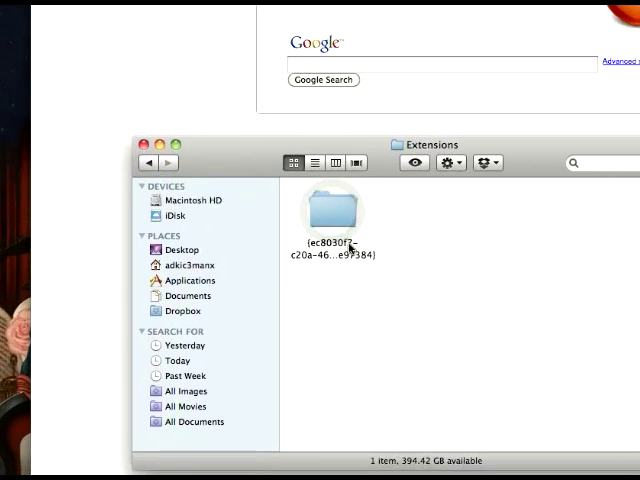
Check the extension folder's contents for DivX files, then move that folder to the Trash
double_click(328, 208)
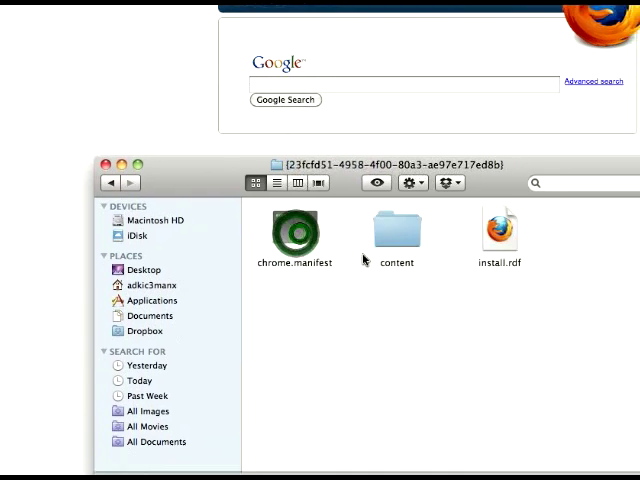
double_click(396, 231)
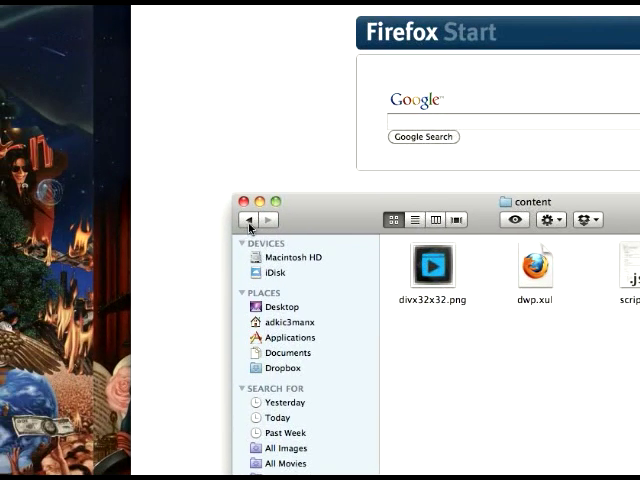
left_click(248, 219)
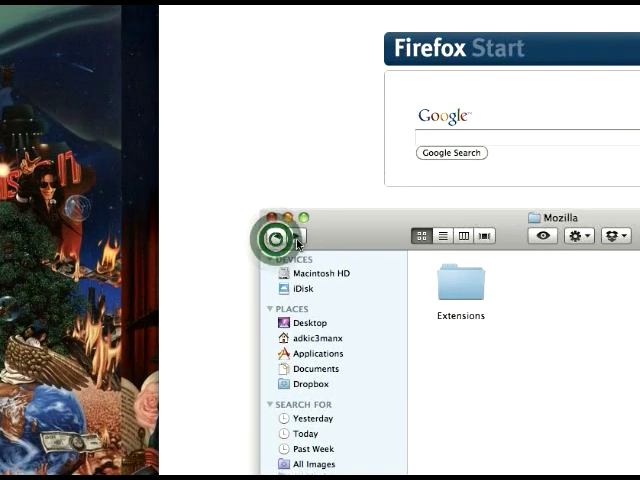
double_click(459, 290)
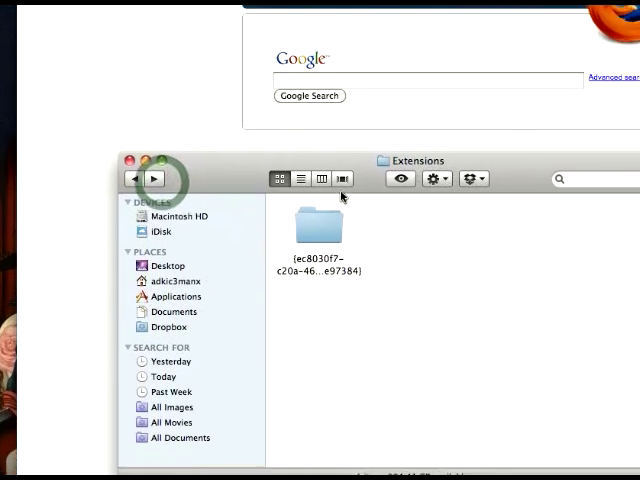
right_click(318, 227)
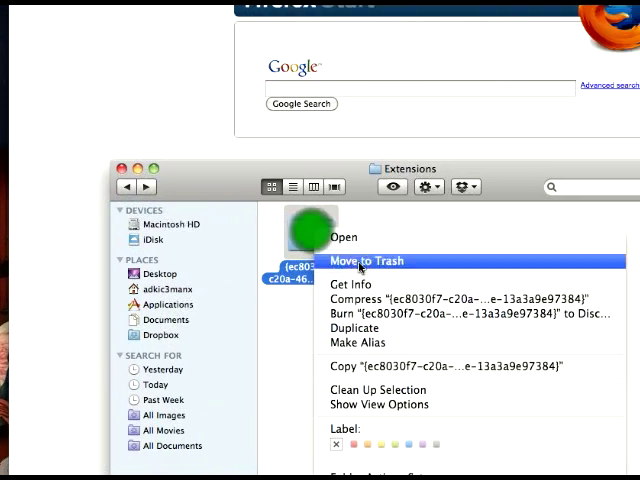
left_click(366, 261)
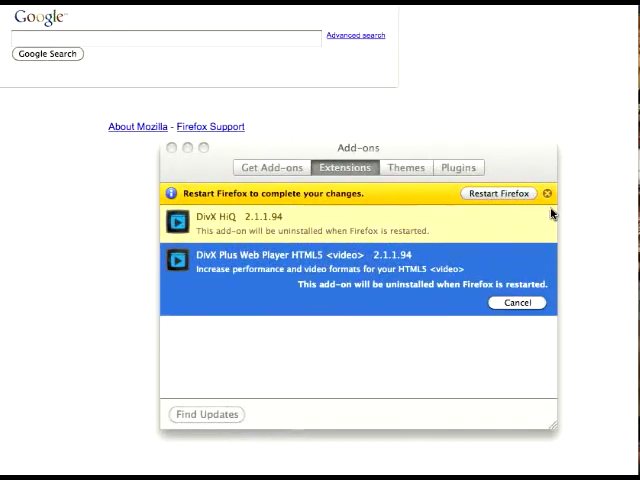
Restart Firefox and reopen the Add-ons manager to confirm no DivX extensions remain
left_click(501, 193)
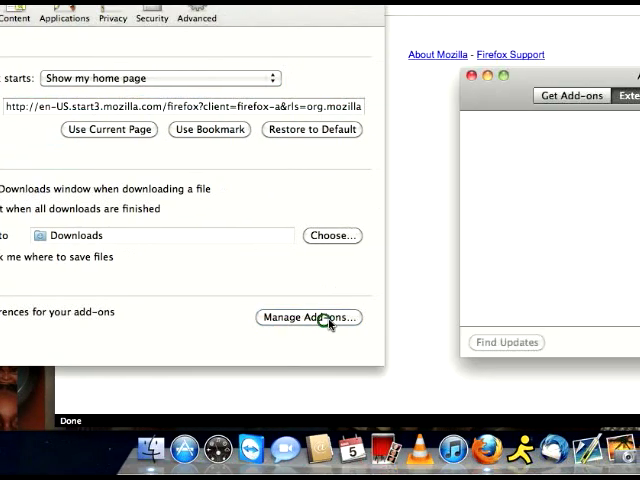
left_click(309, 317)
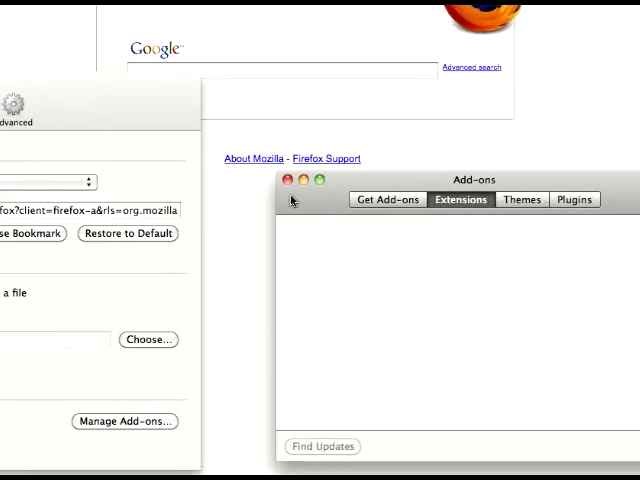